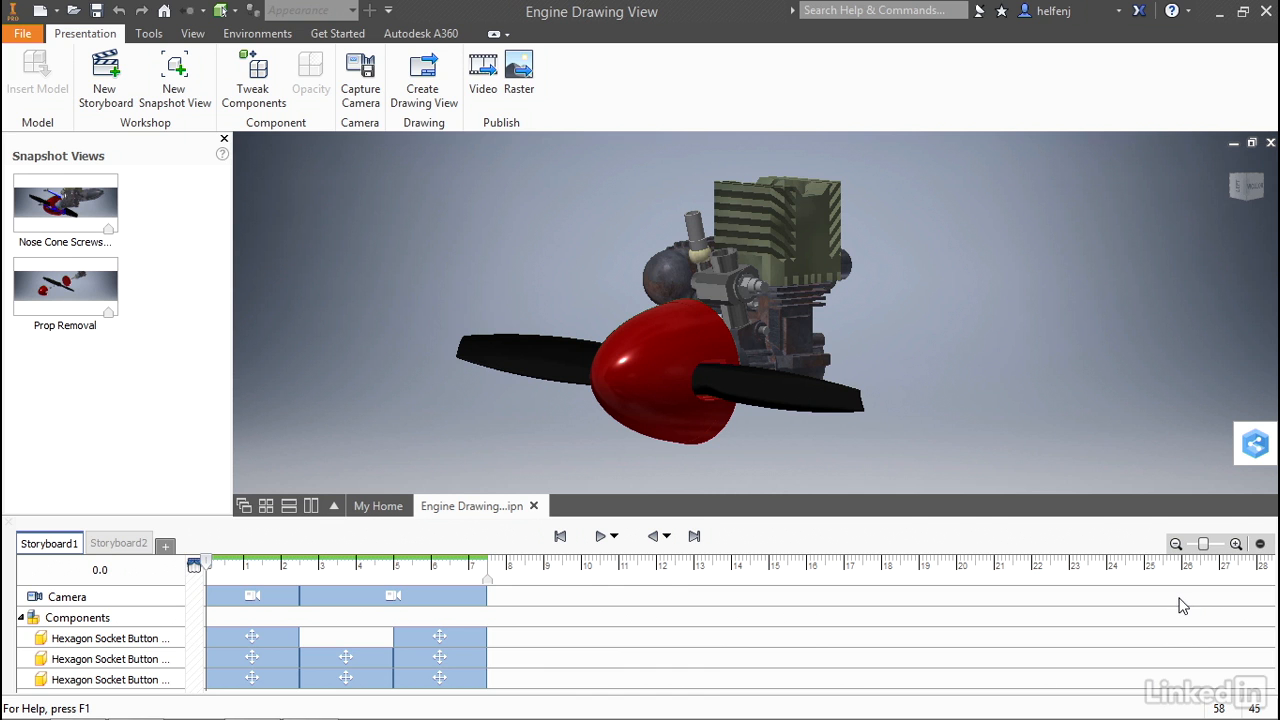
mouse_move(24, 576)
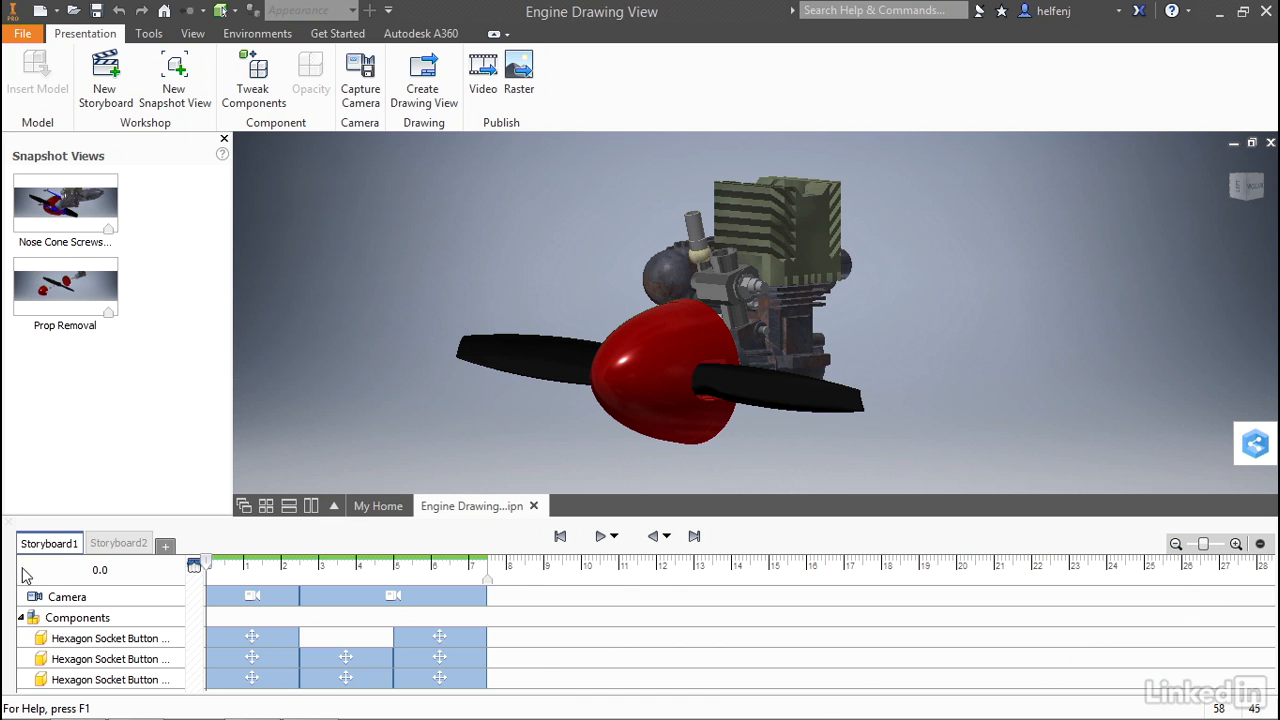
mouse_move(194, 528)
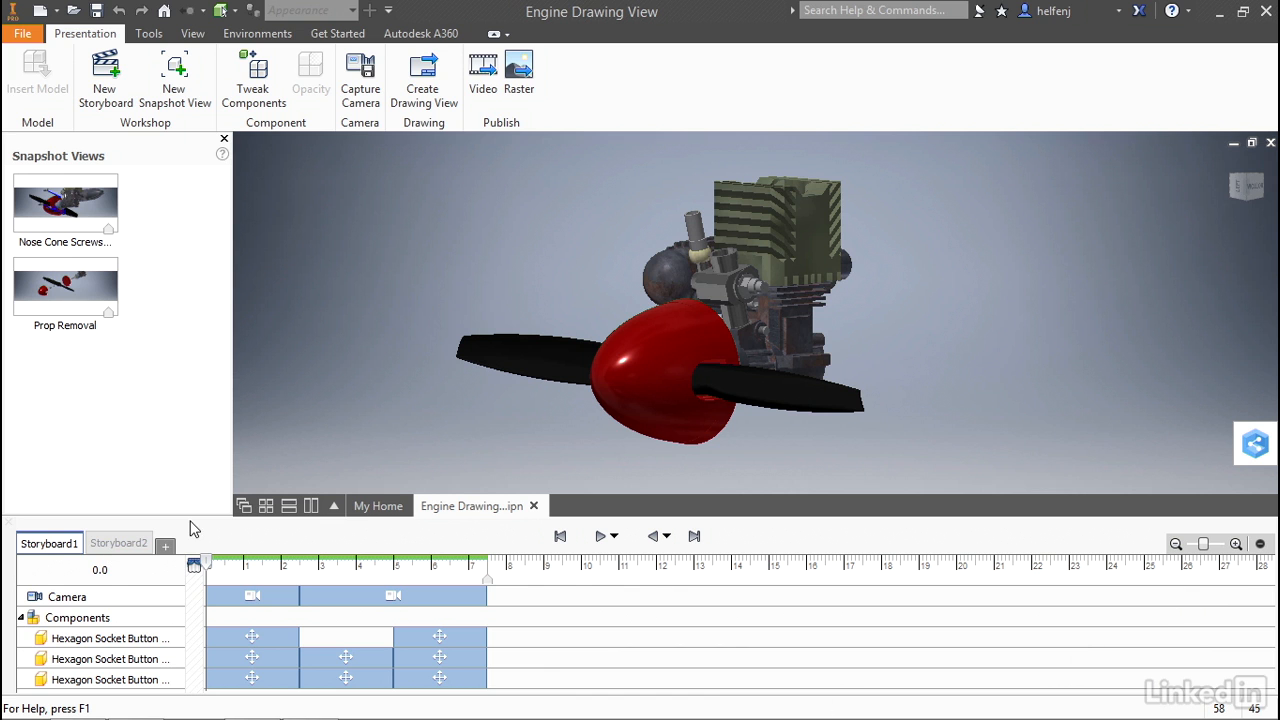
mouse_move(190, 440)
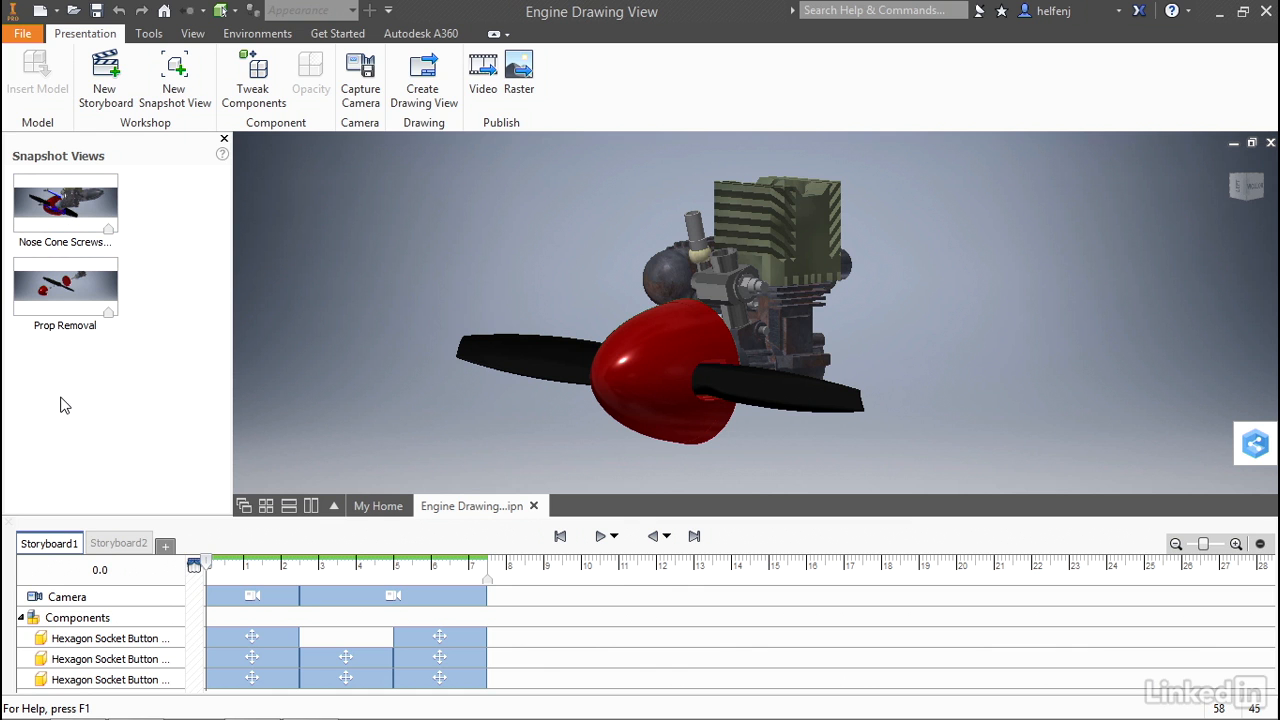
mouse_move(300, 360)
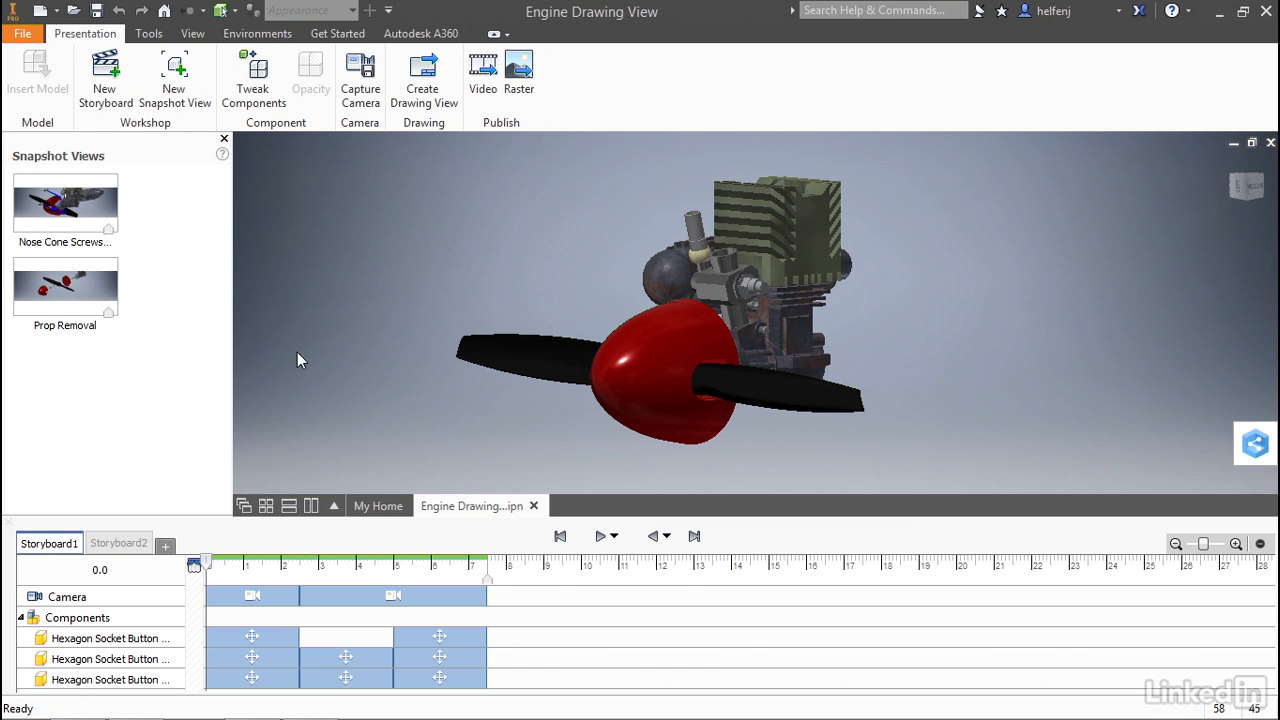
mouse_move(436, 192)
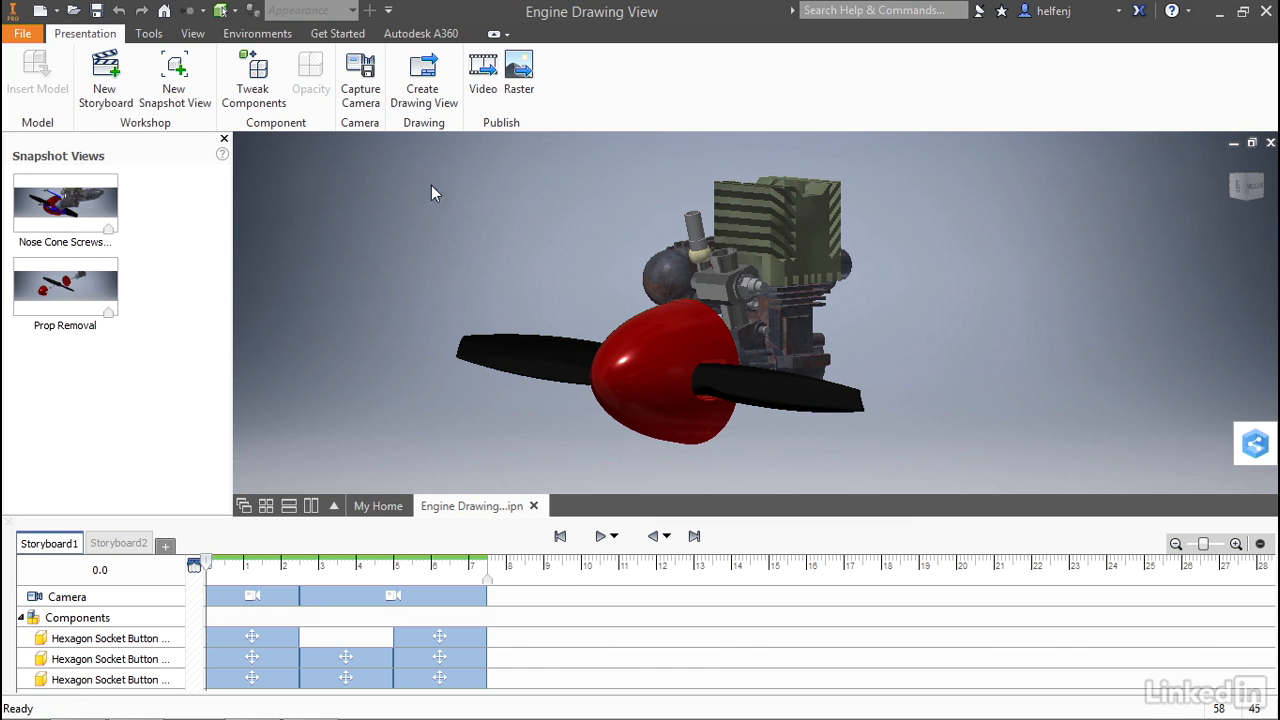
mouse_move(424, 78)
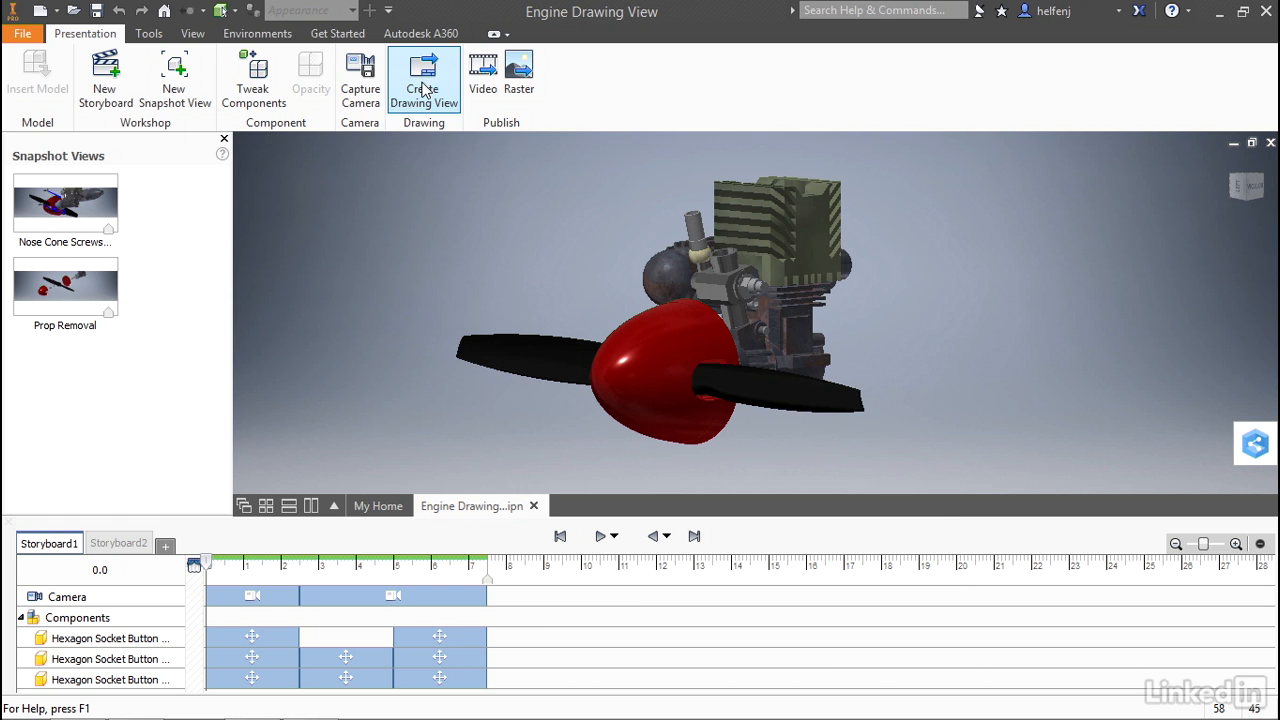
Create a drawing view from the presentation using the Standard.idw template
left_click(424, 78)
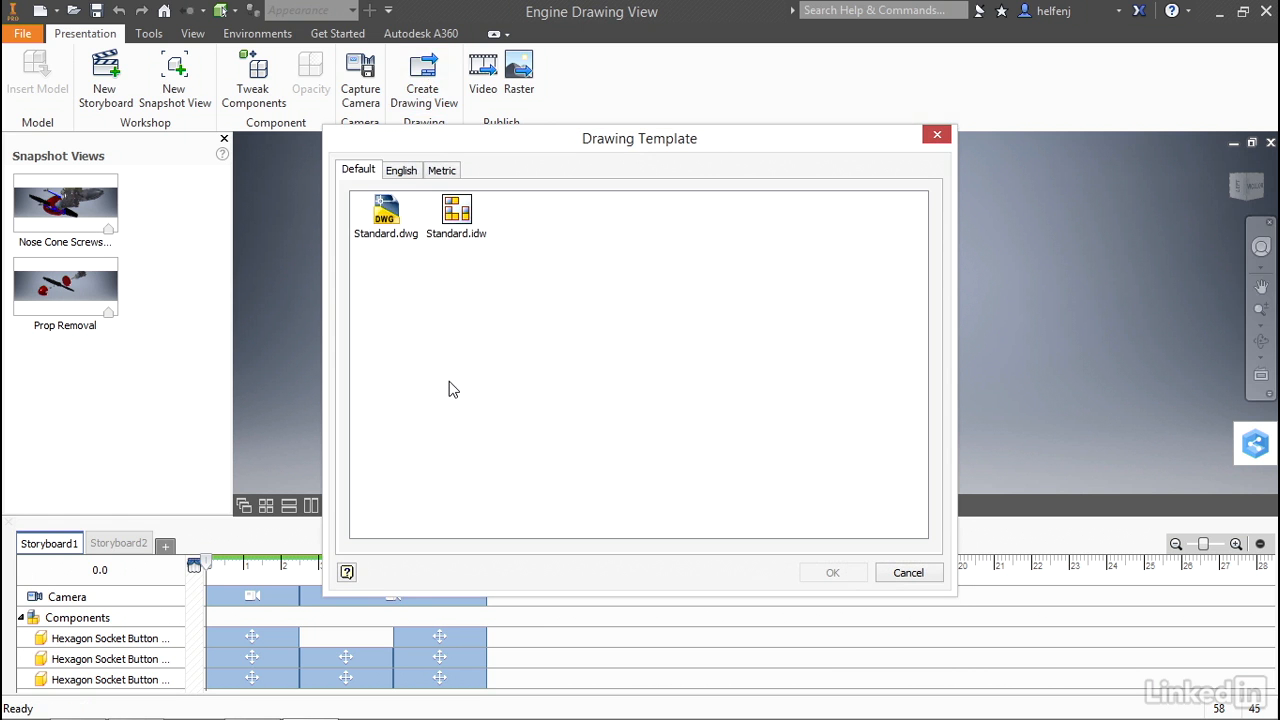
mouse_move(472, 396)
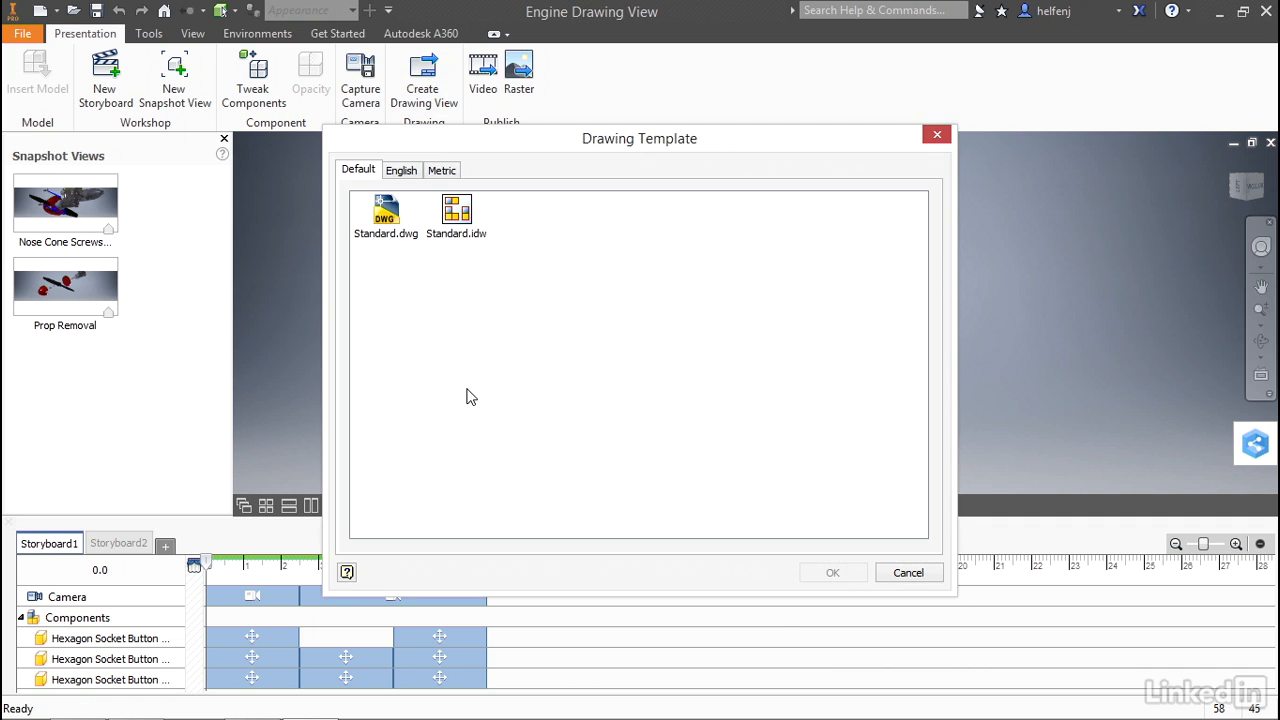
mouse_move(456, 228)
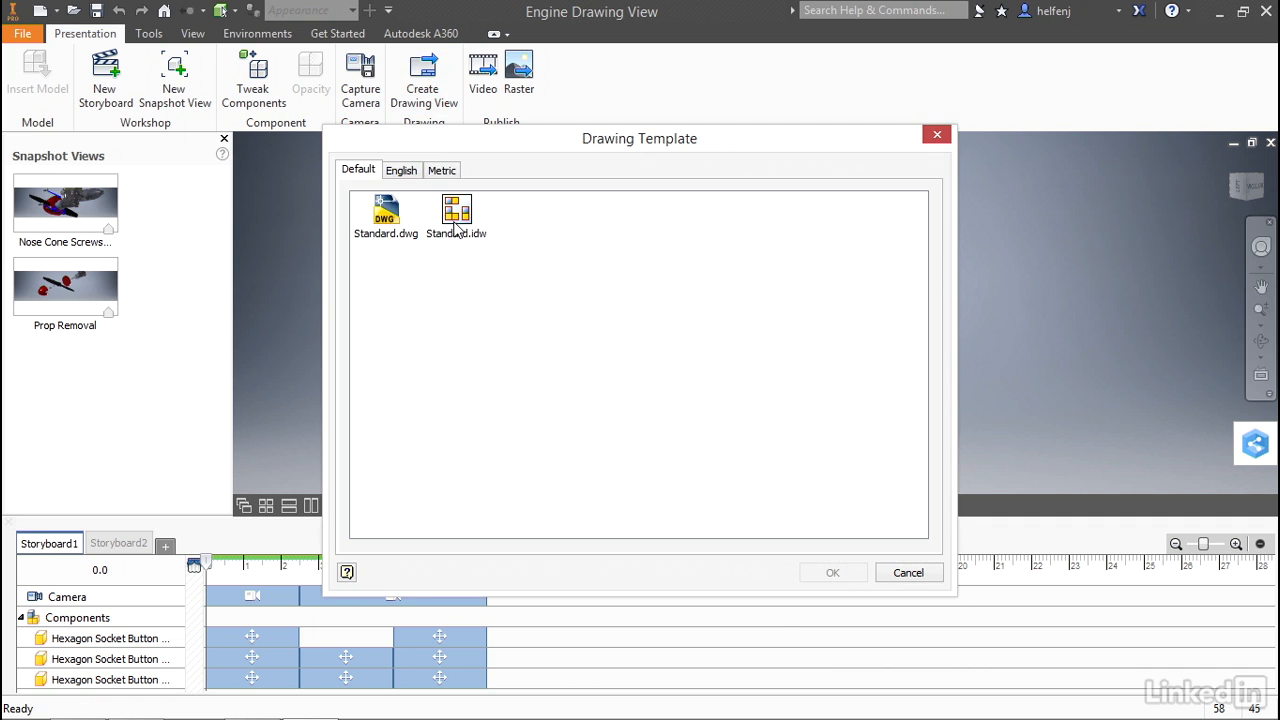
left_click(832, 572)
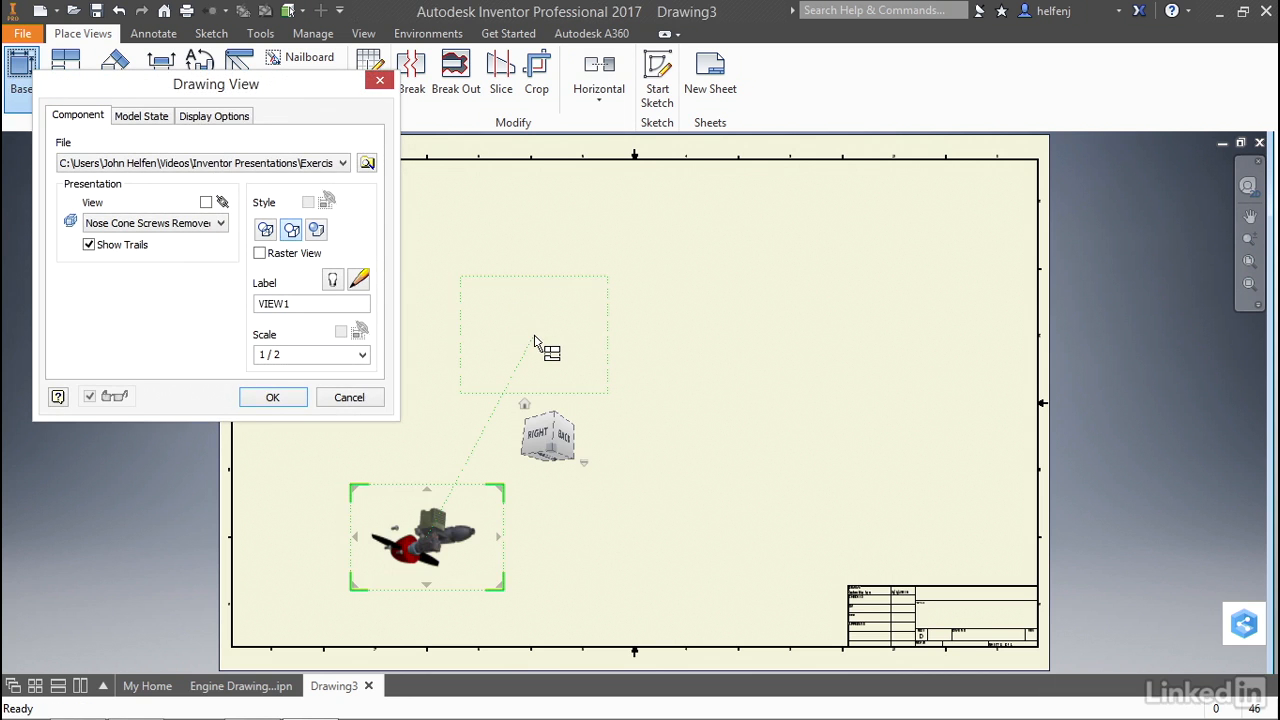
mouse_move(548, 352)
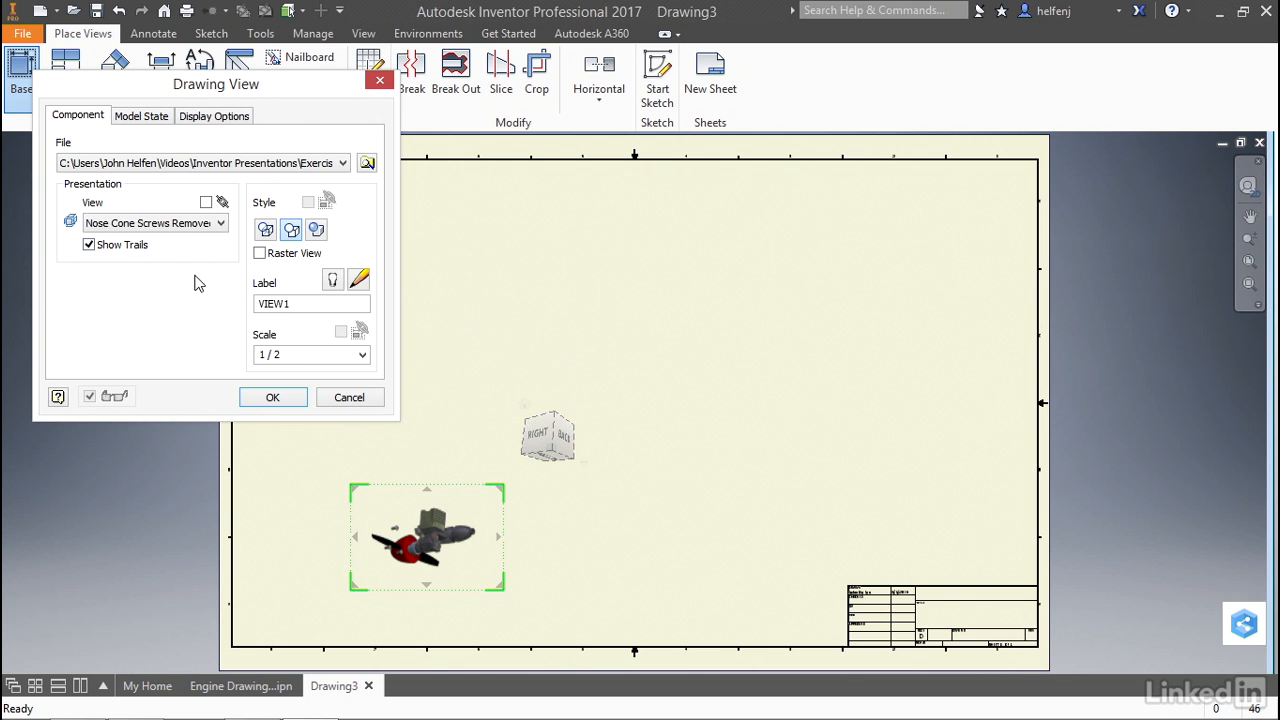
mouse_move(228, 240)
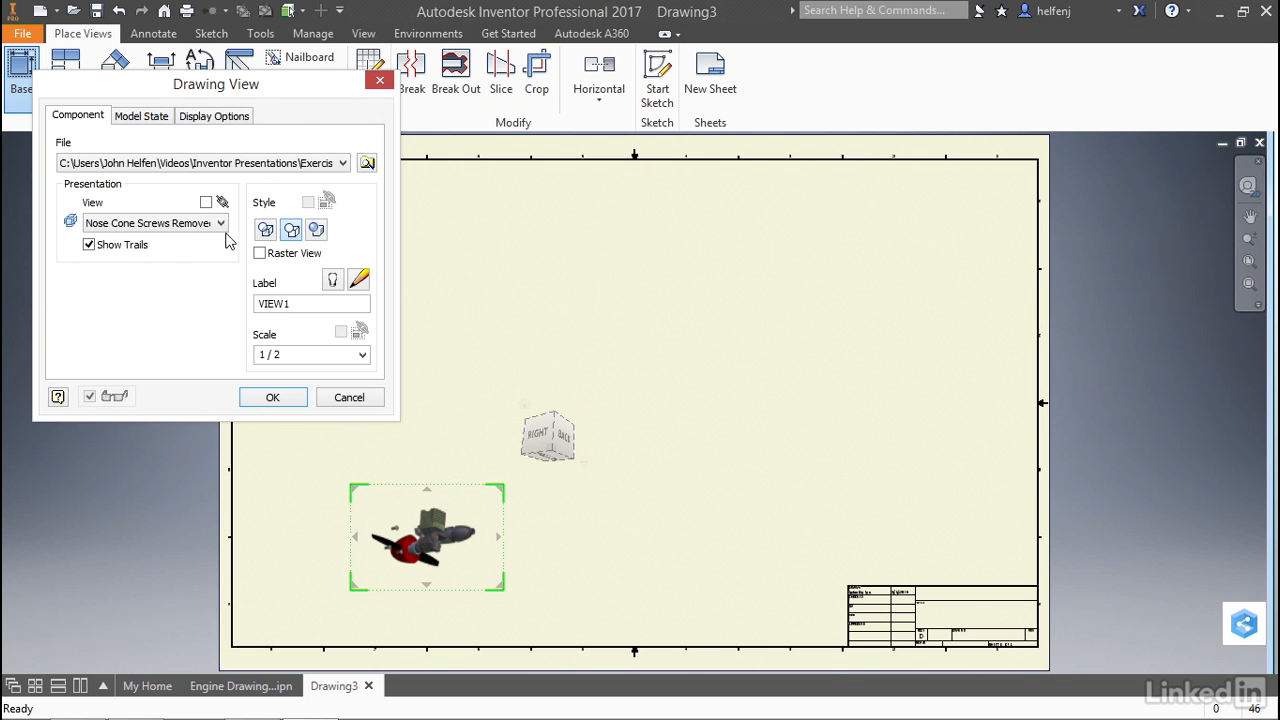
Place the Prop Removal snapshot view on the sheet at 2:1 scale
left_click(220, 222)
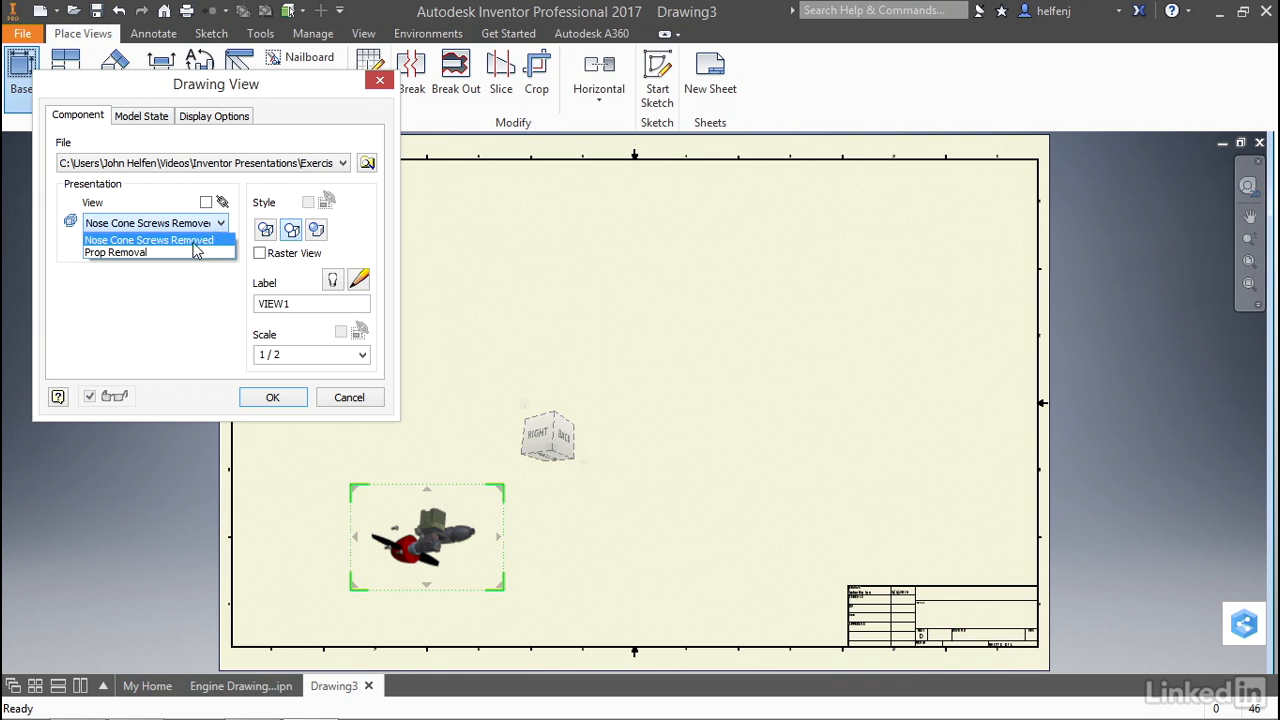
left_click(116, 252)
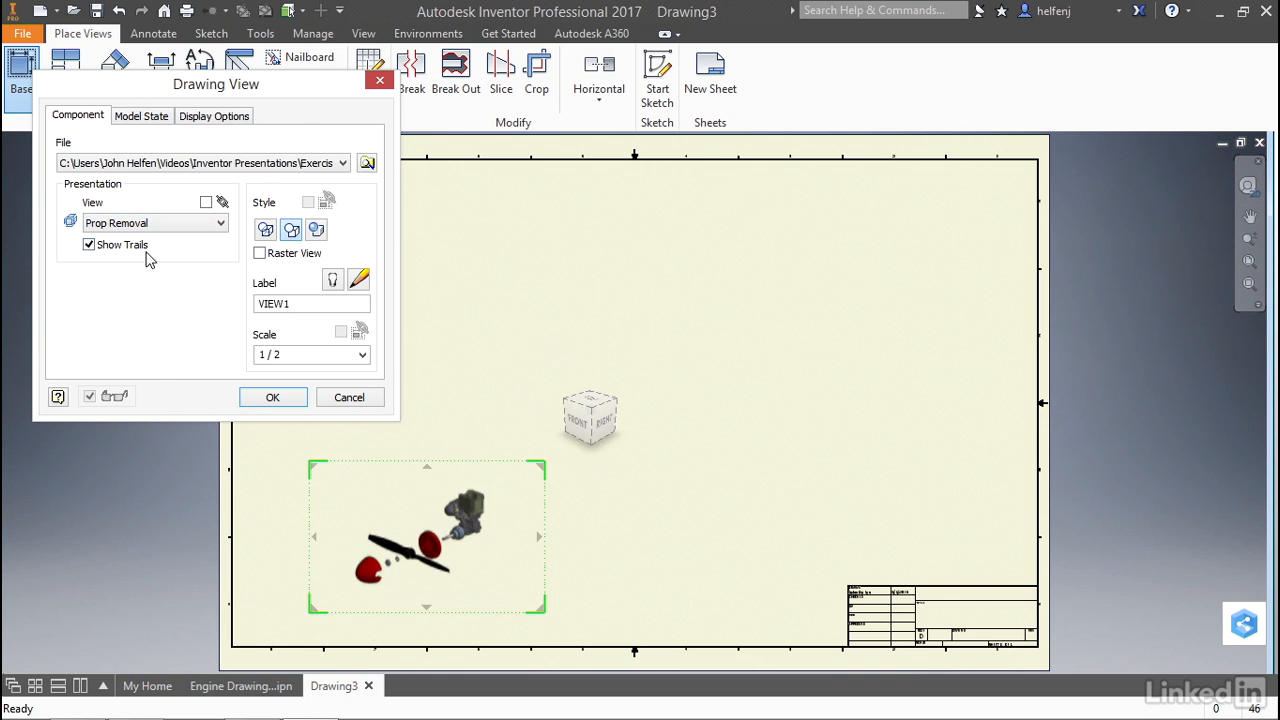
mouse_move(176, 364)
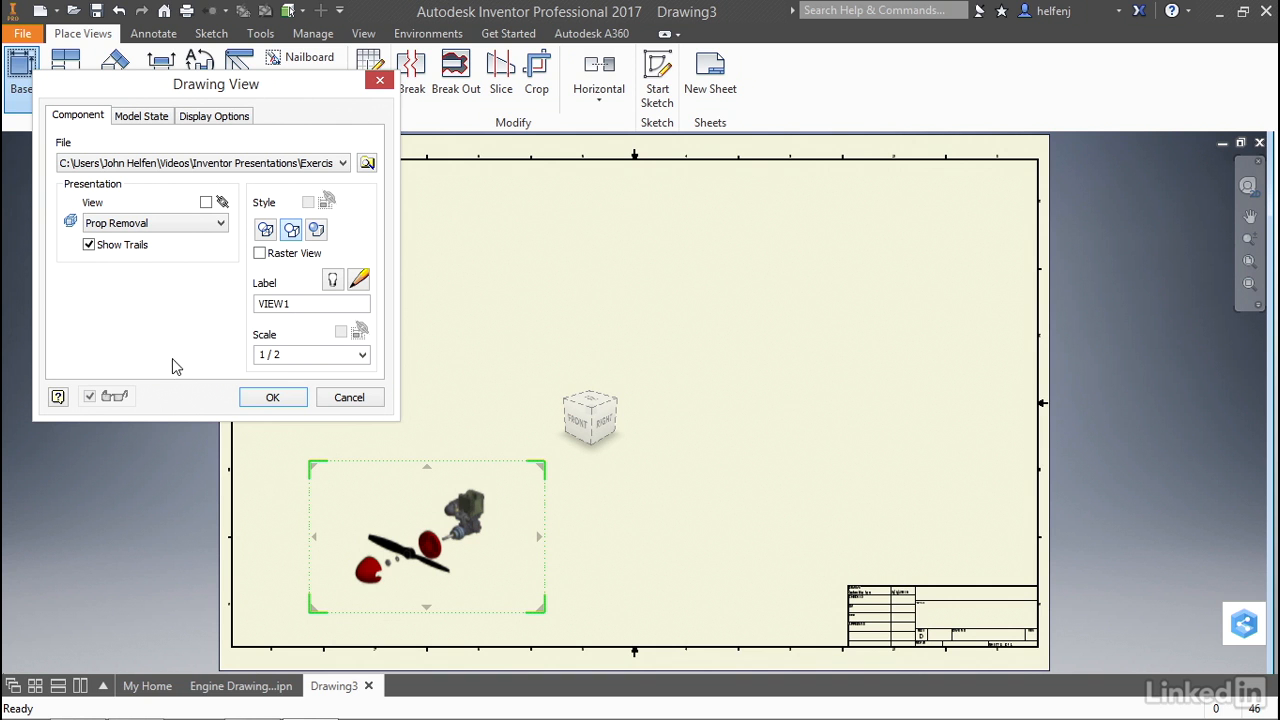
left_click(360, 354)
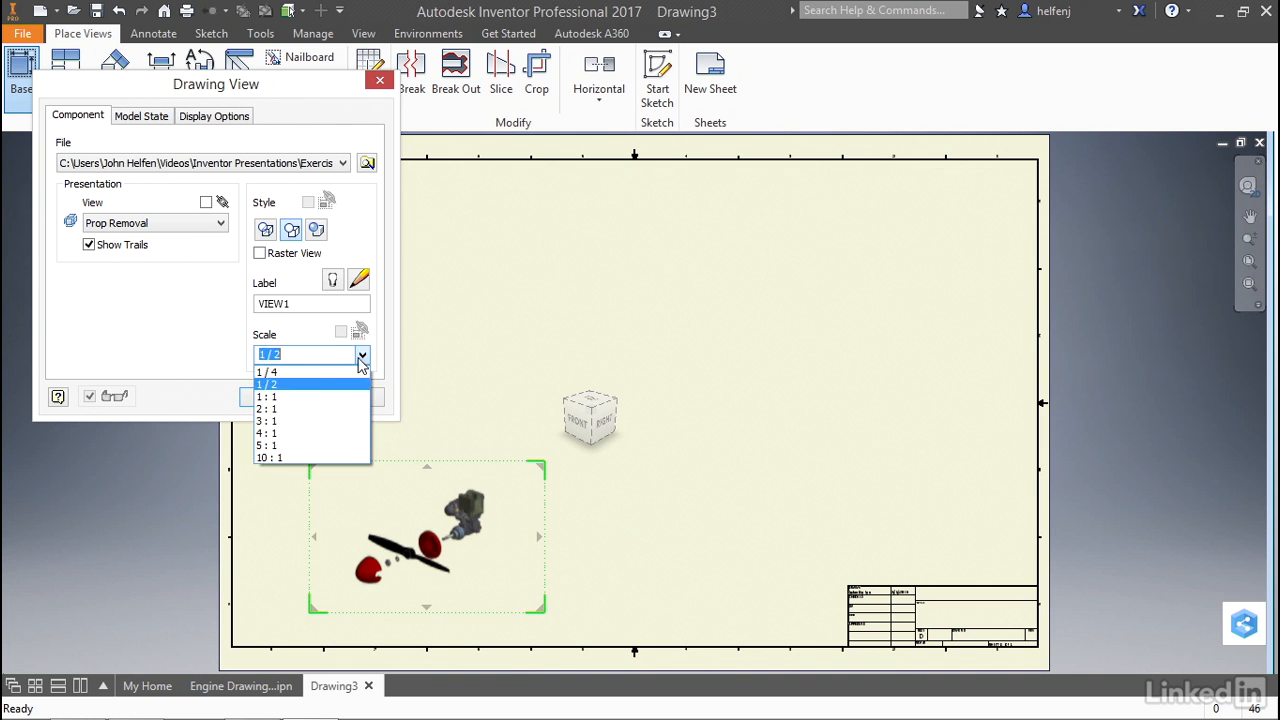
left_click(268, 408)
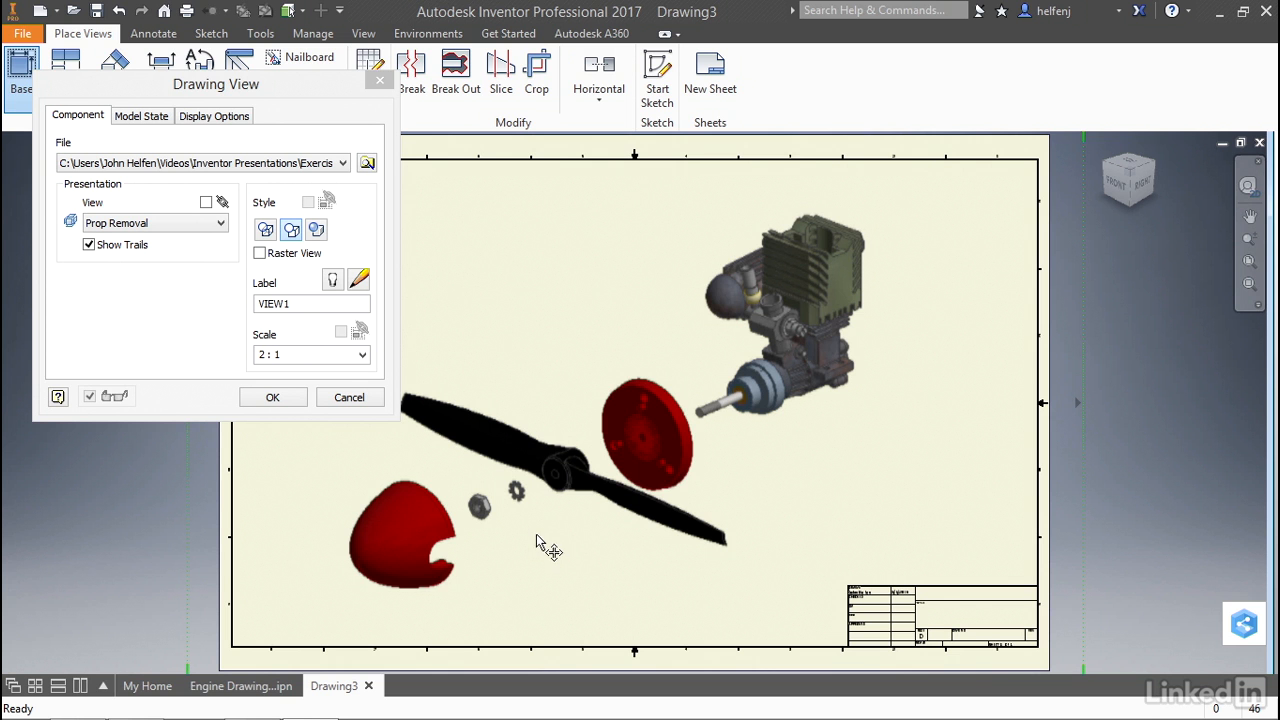
mouse_move(304, 422)
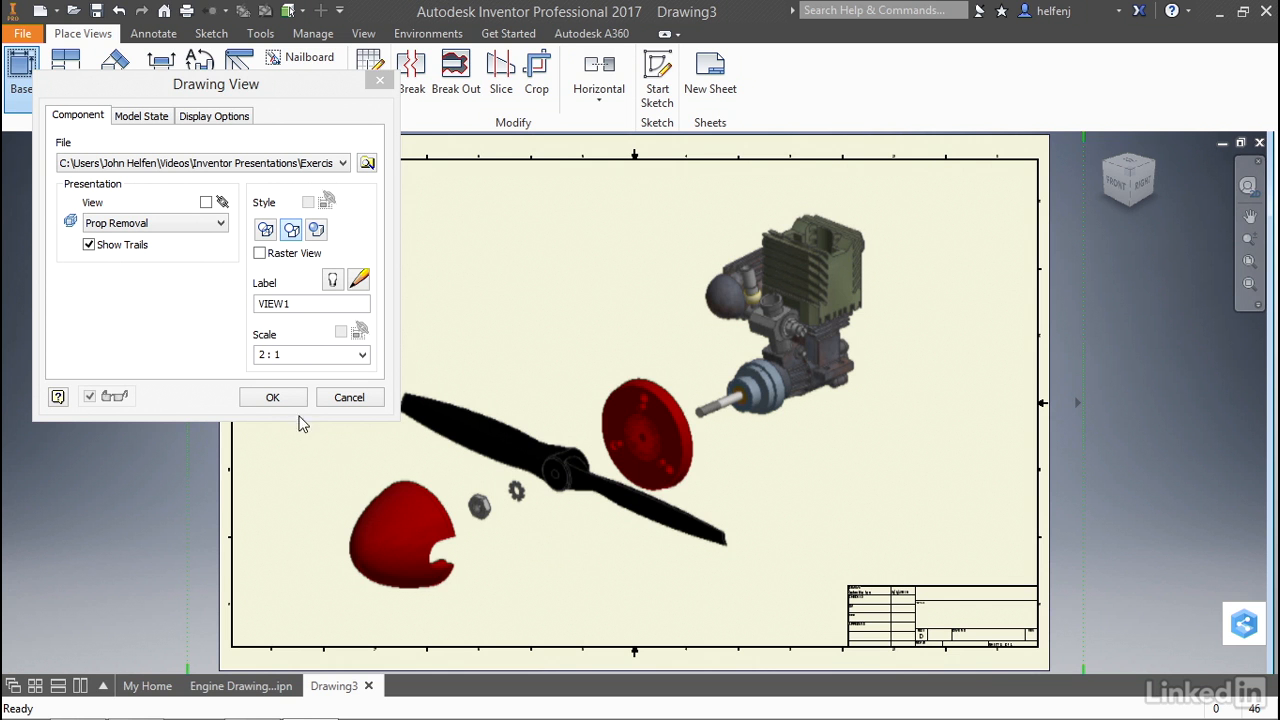
left_click(272, 396)
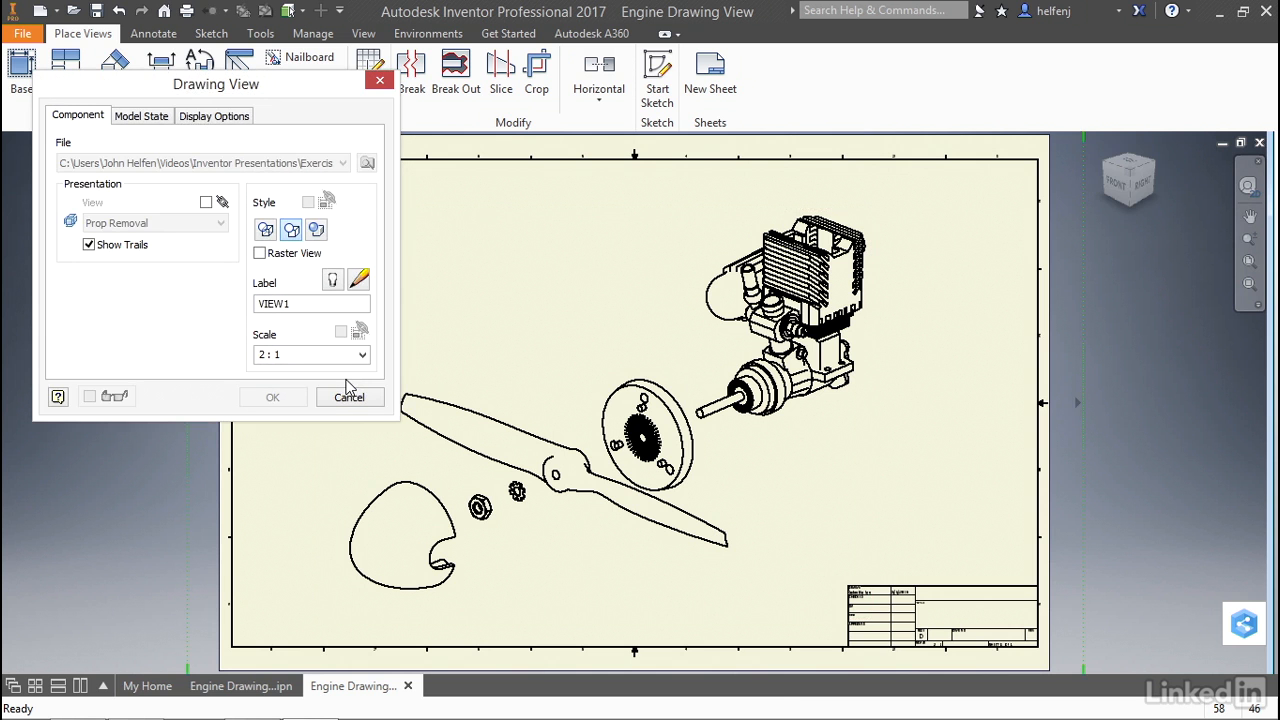
mouse_move(348, 388)
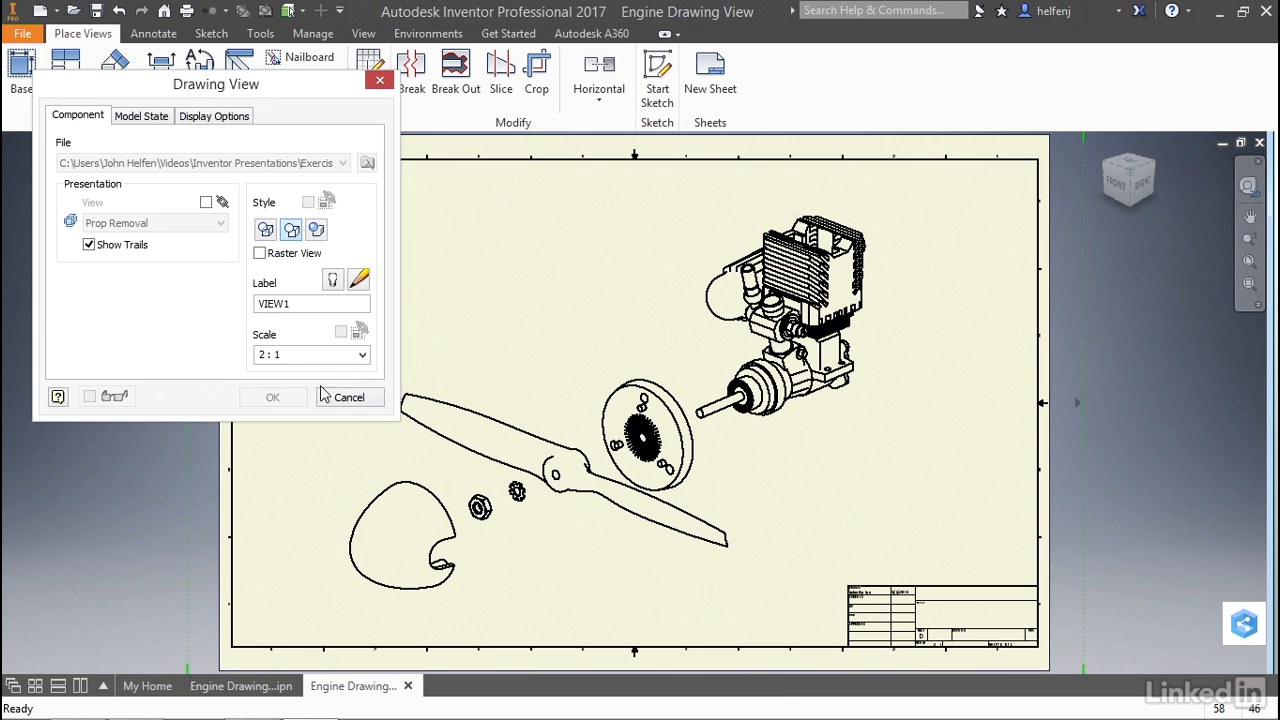
mouse_move(220, 302)
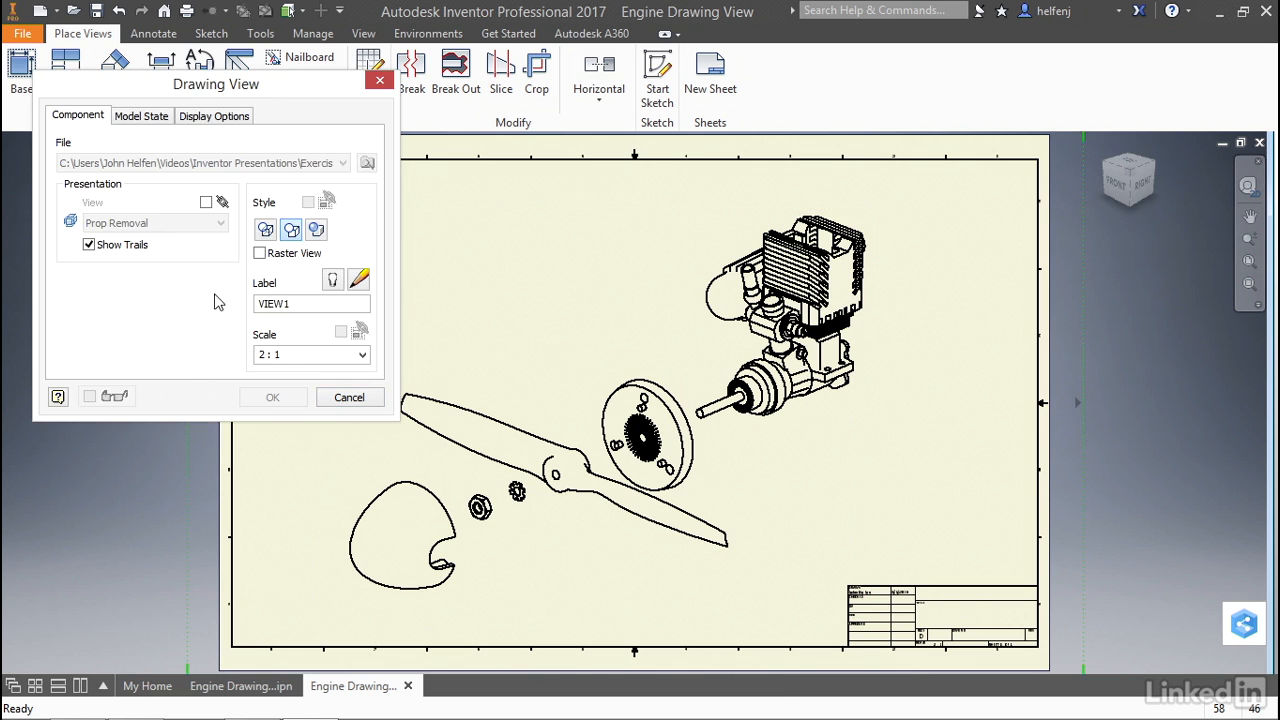
mouse_move(292, 230)
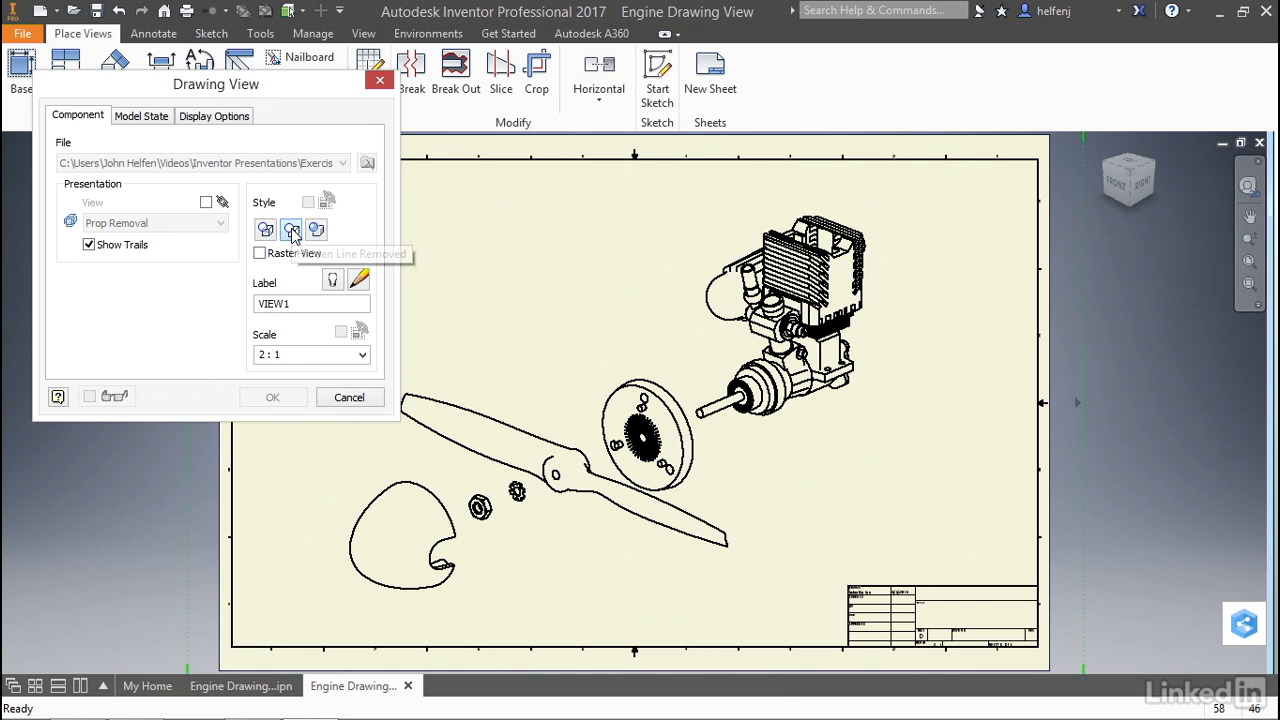
mouse_move(316, 230)
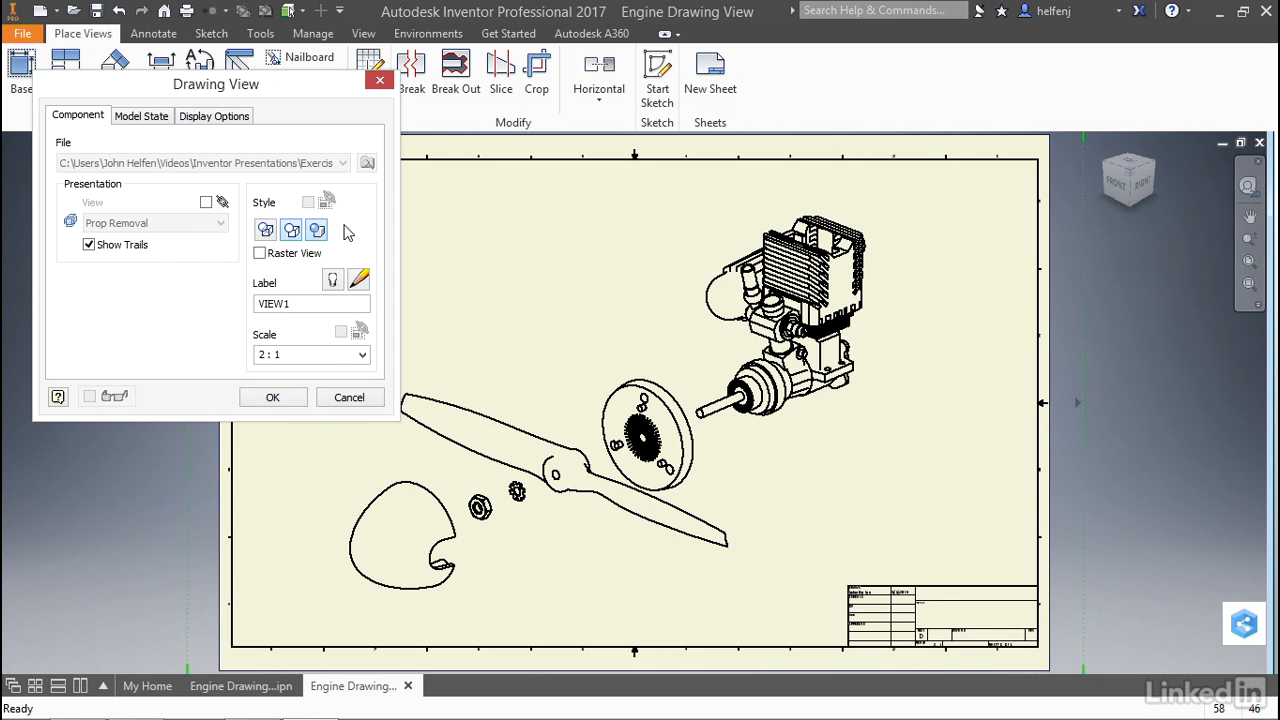
Apply the shaded style with Tangent Edges shown in Display Options
left_click(214, 114)
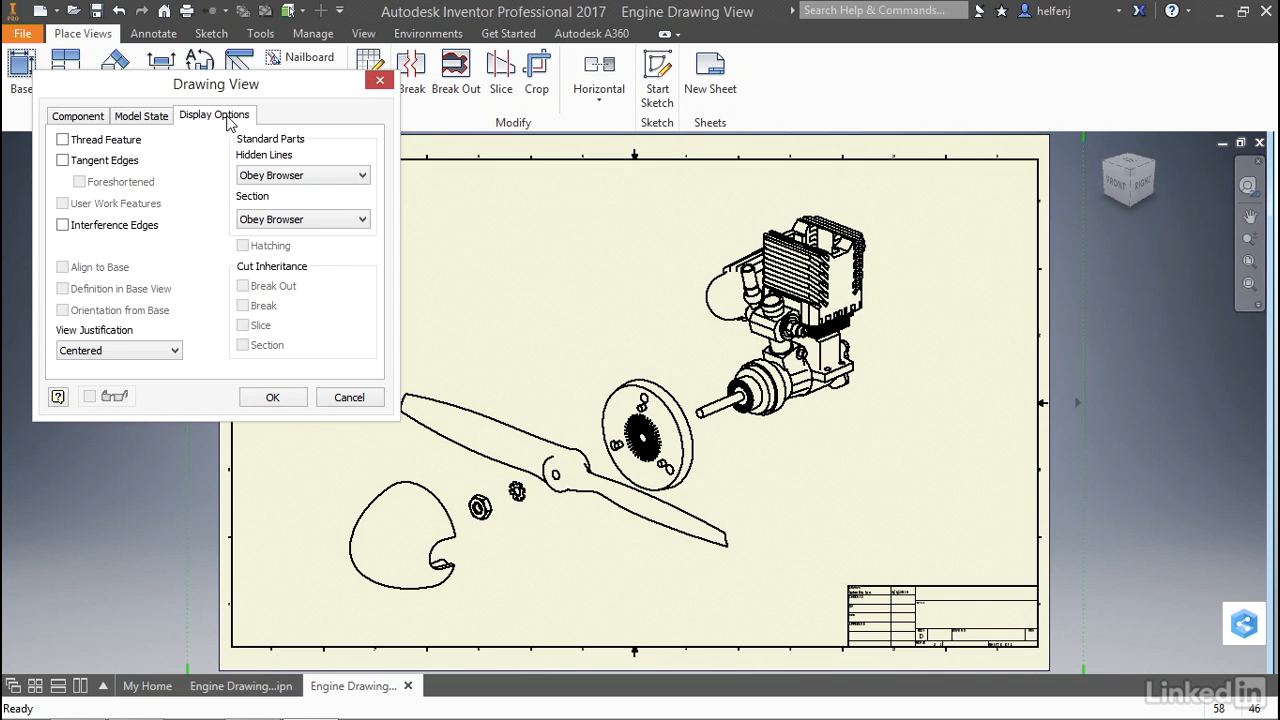
left_click(62, 160)
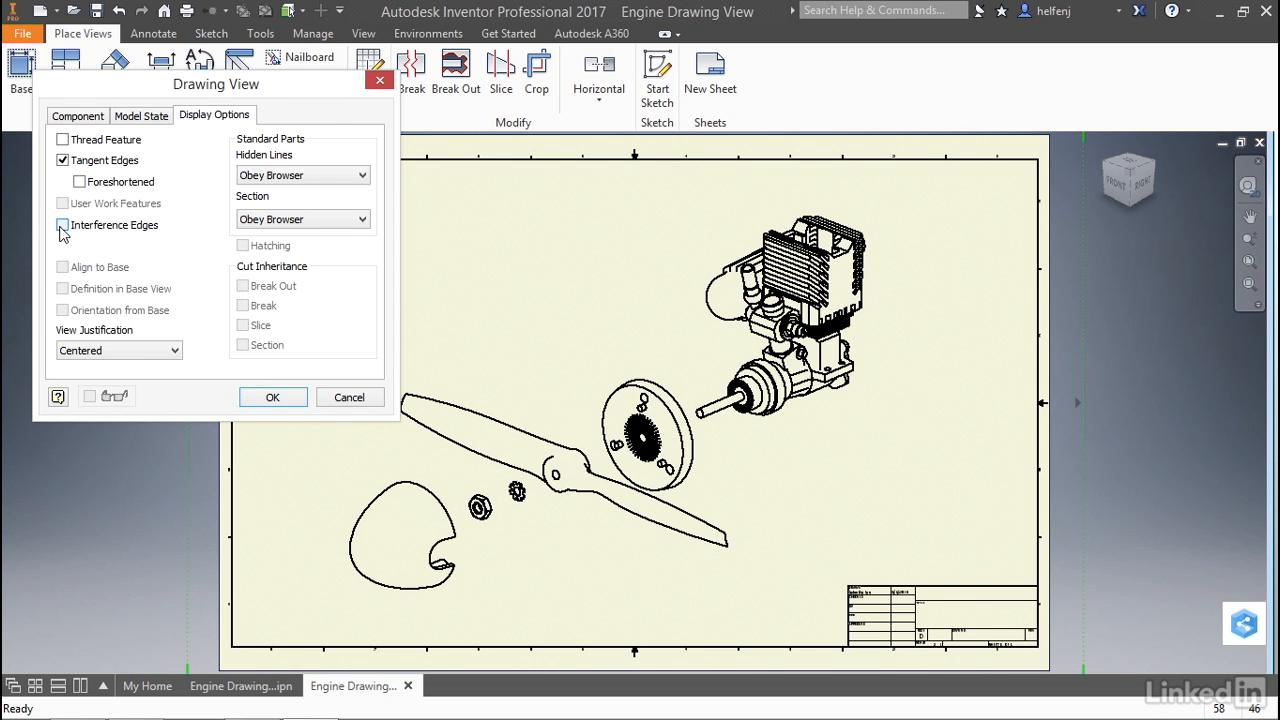
left_click(272, 396)
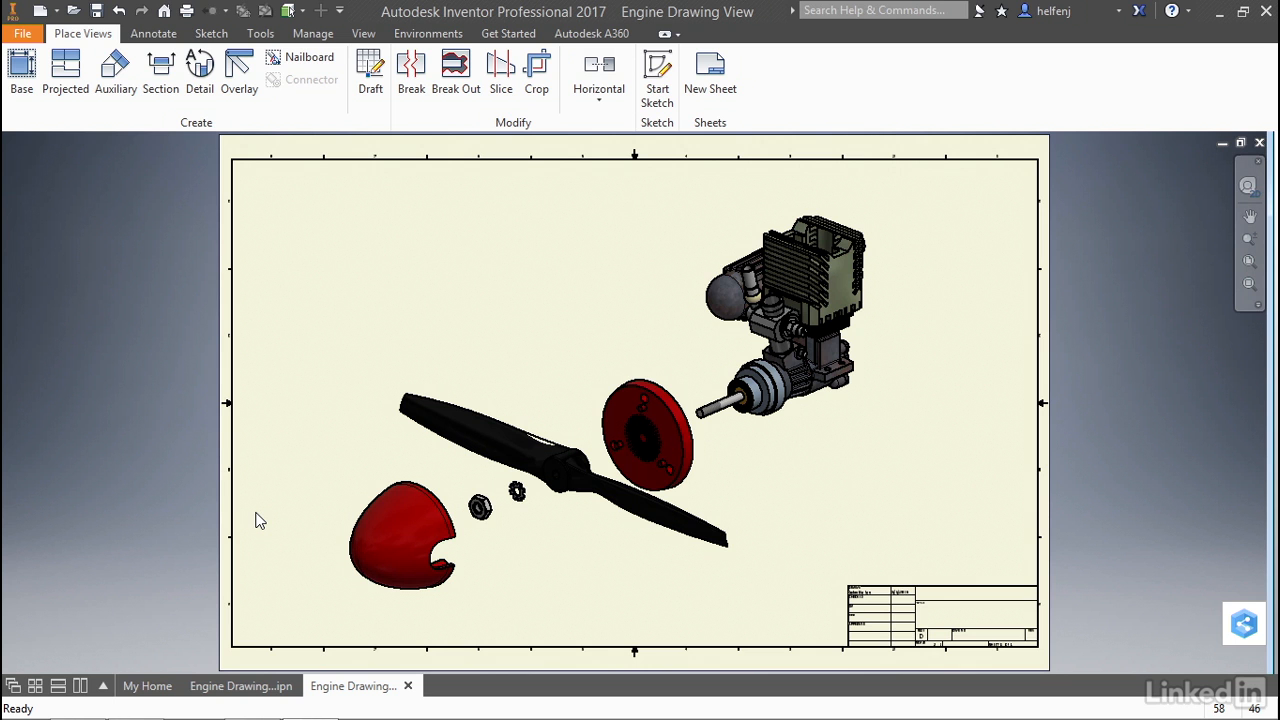
mouse_move(276, 516)
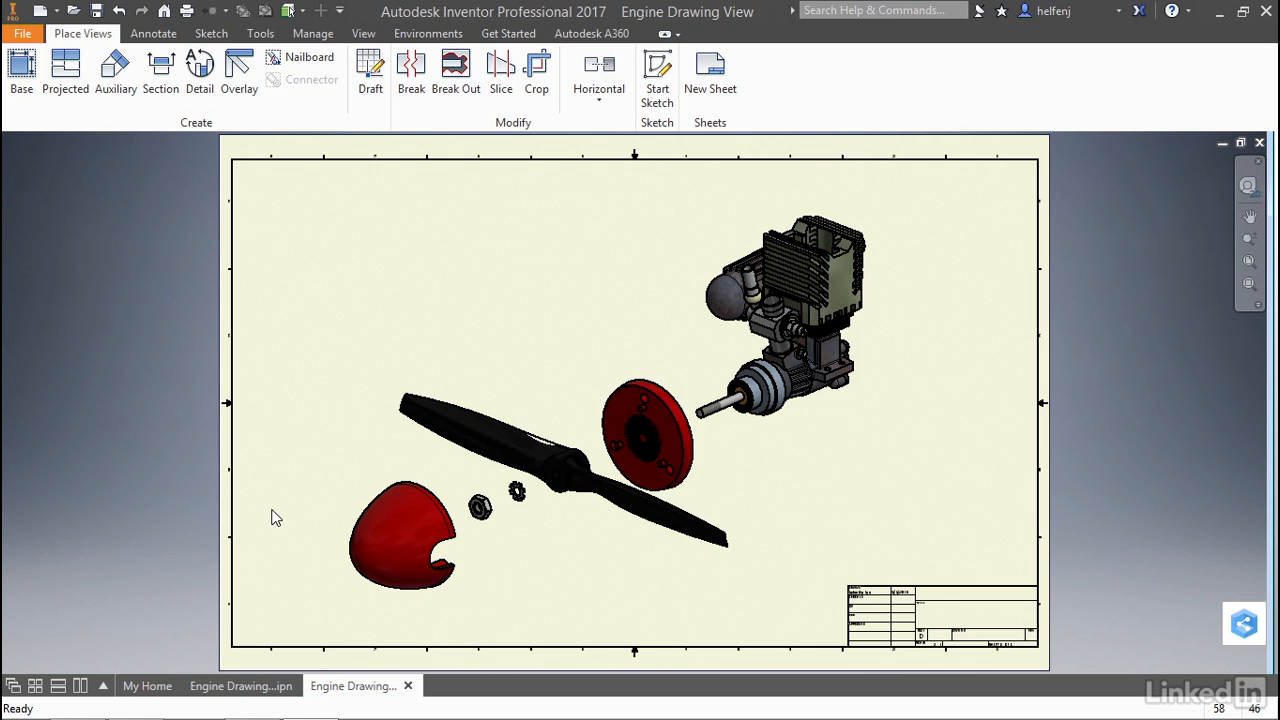